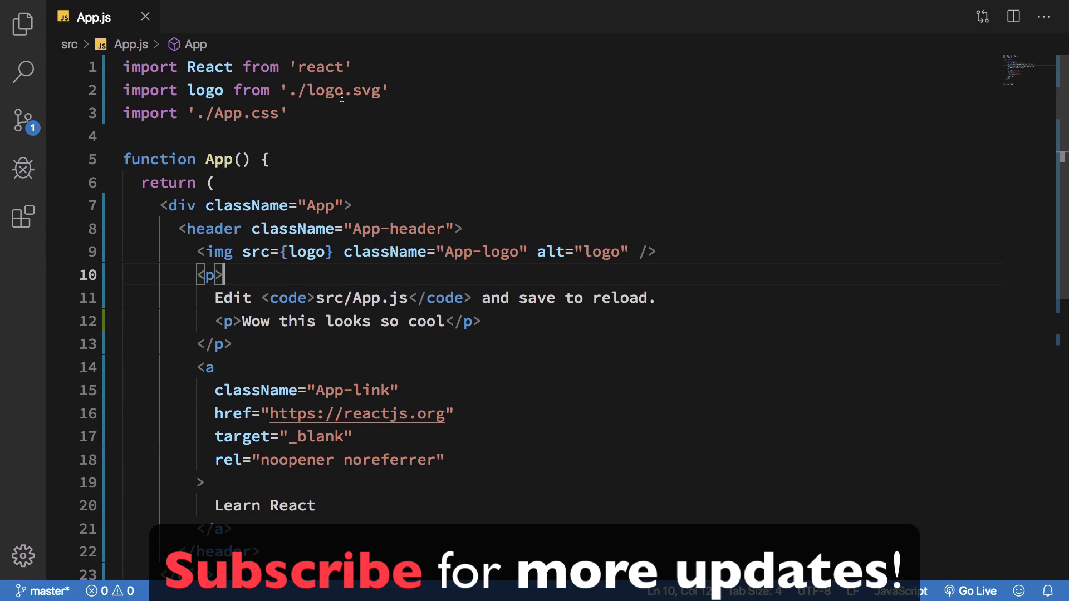
pyautogui.moveTo(341, 98)
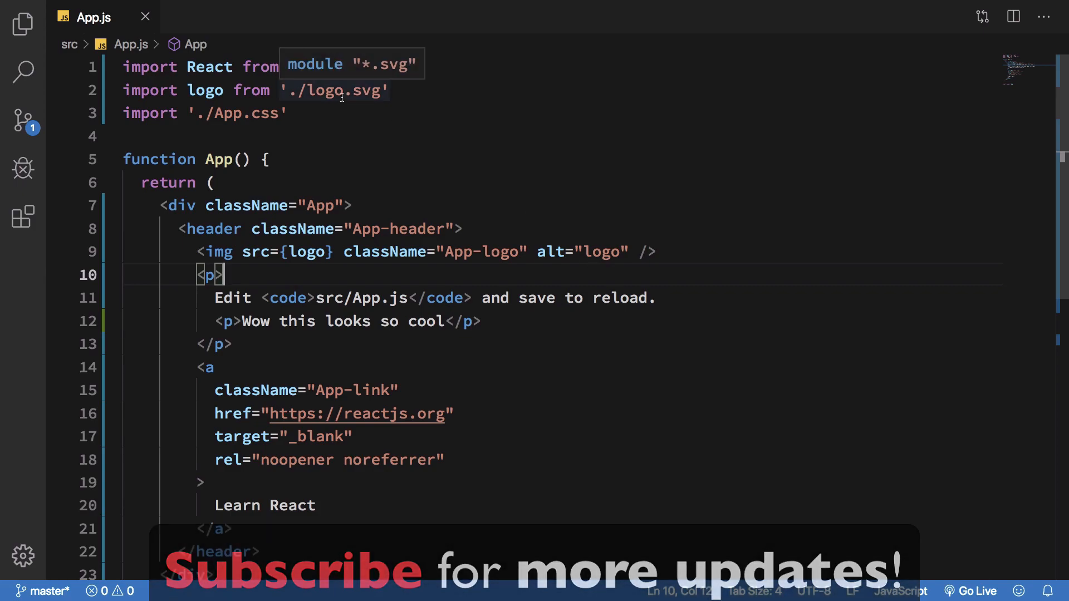
# Step: Point at the App function and briefly reveal the project's file tree in the explorer
pyautogui.click(212, 159)
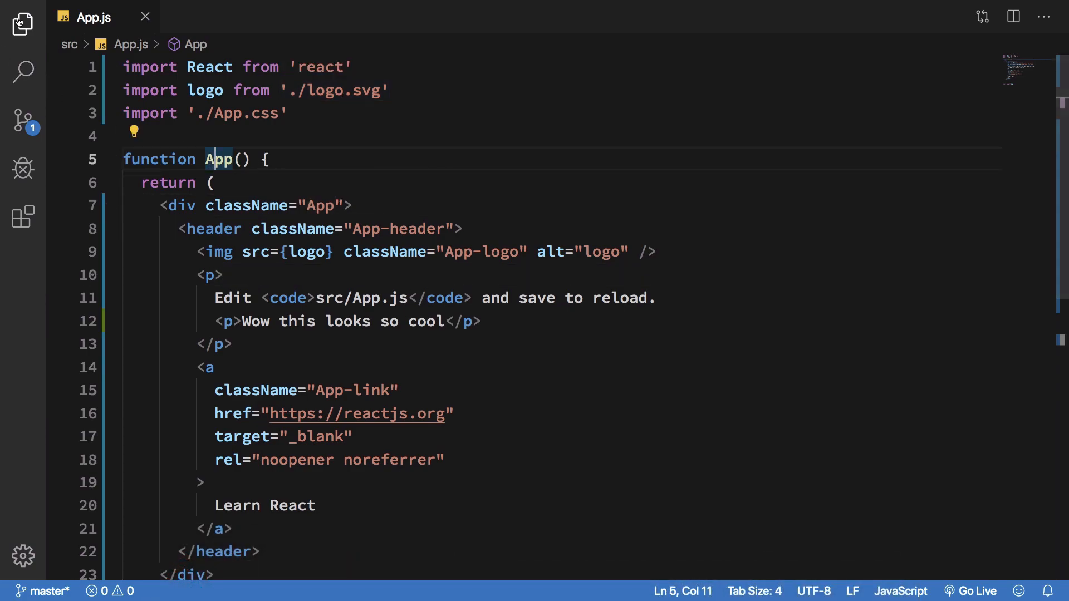
pyautogui.click(19, 20)
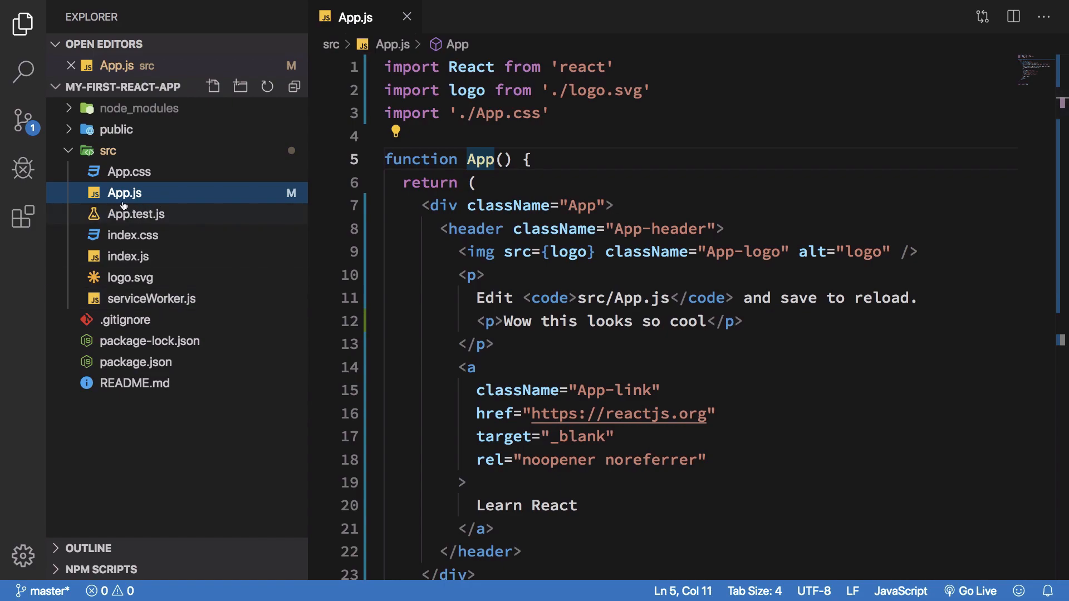
pyautogui.moveTo(156, 194)
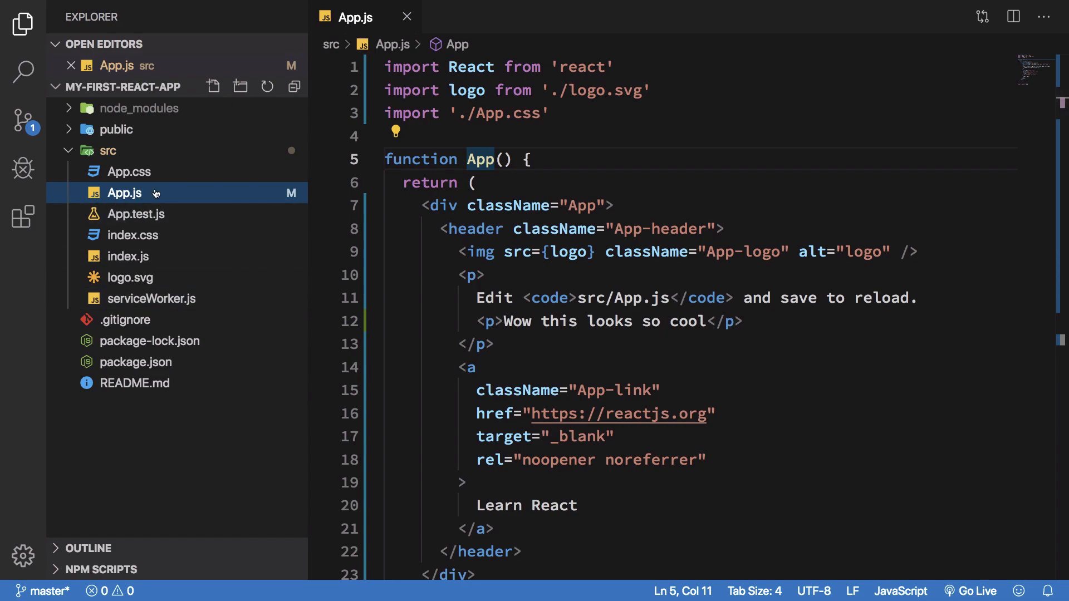
pyautogui.click(473, 182)
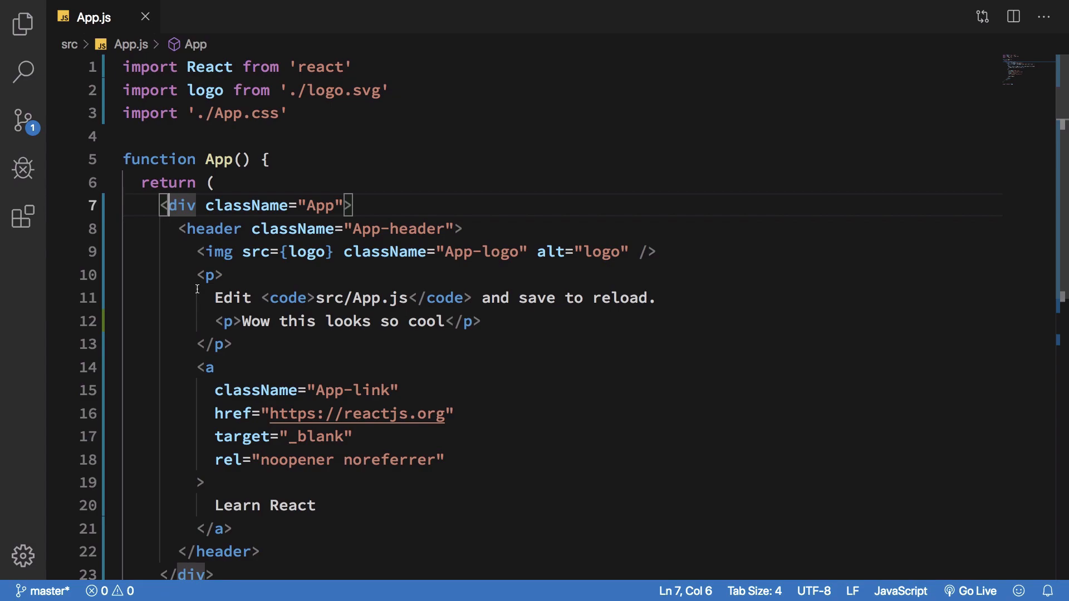
# Step: Write the comments '// JS = UI + Logic' and '// CSS = separate / JS + CSS' above App
pyautogui.scroll(-3)
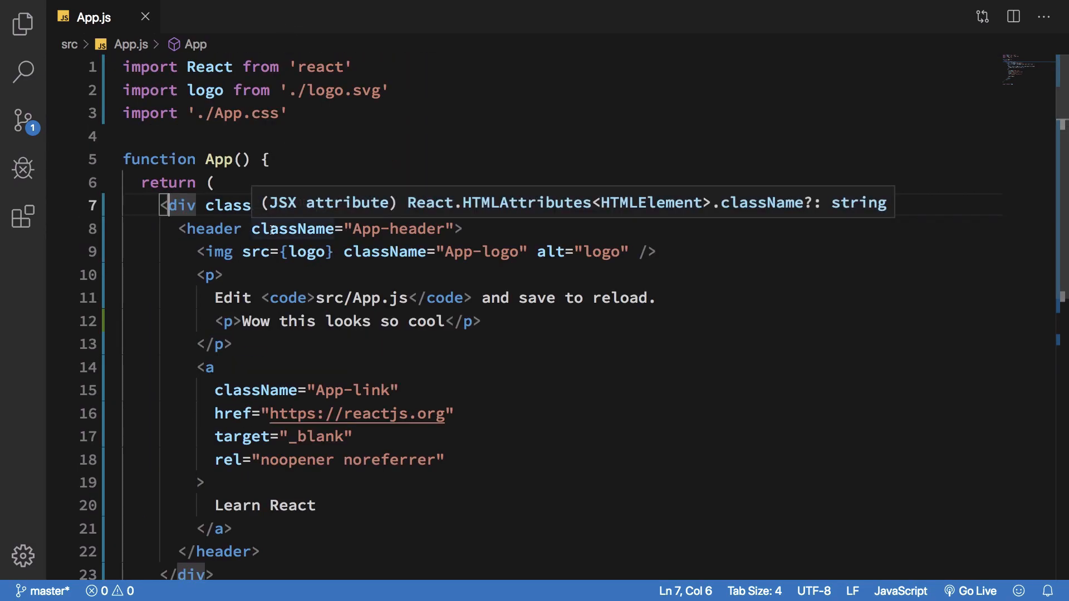
pyautogui.write('//')
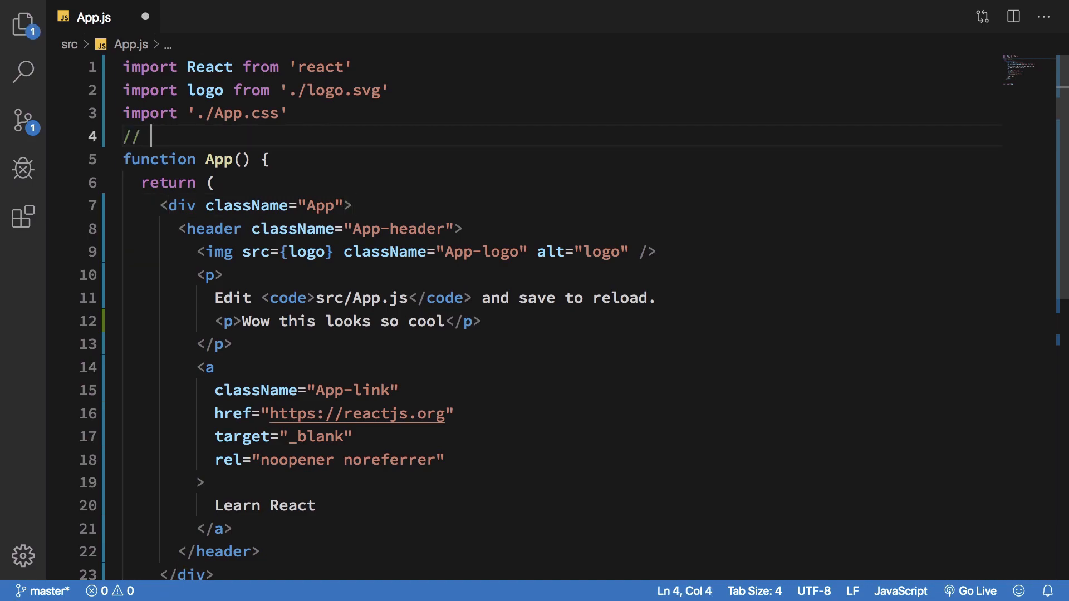
pyautogui.write('JS = UI +')
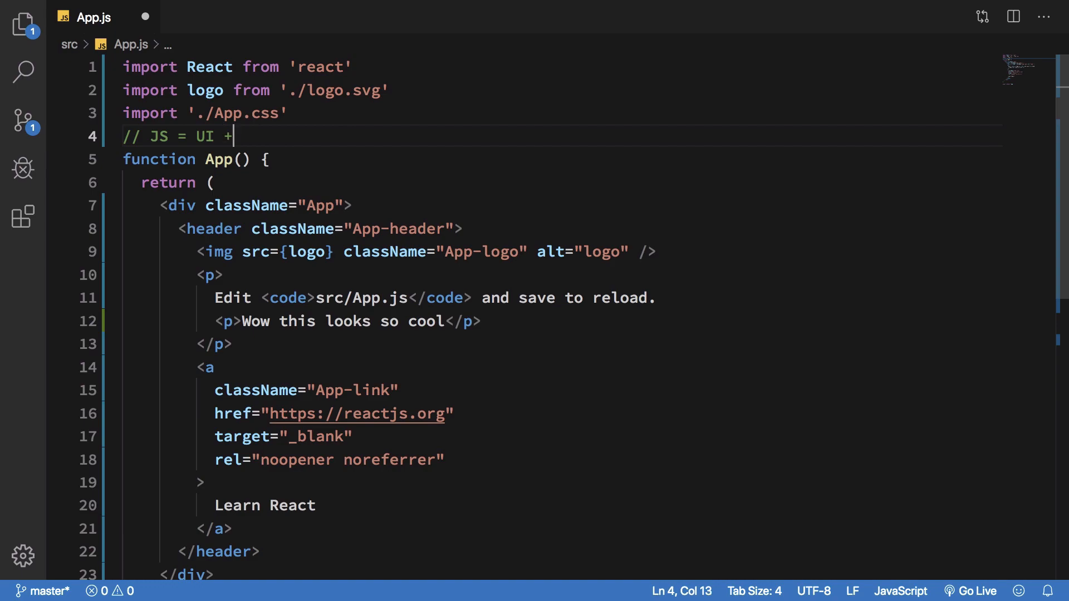
pyautogui.write('Logic')
pyautogui.write('// cs')
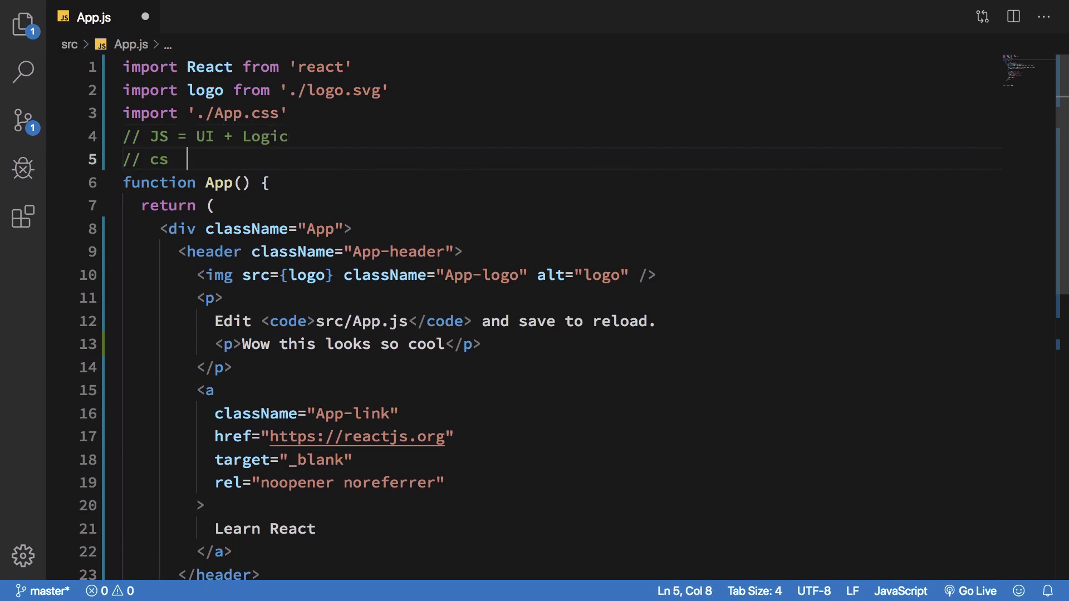
pyautogui.write('SS = sep')
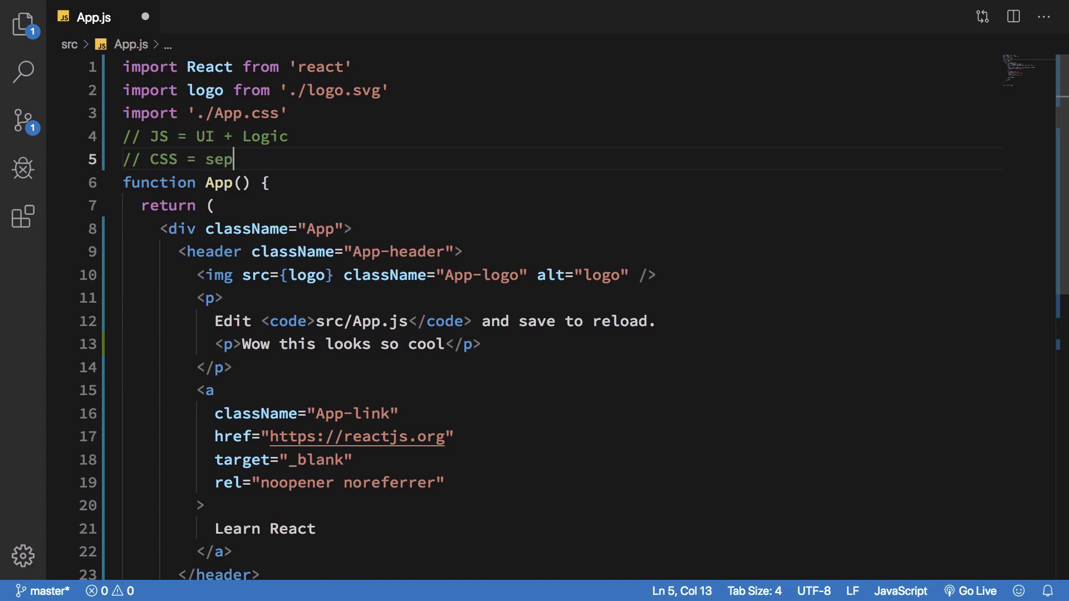
pyautogui.write('arate /')
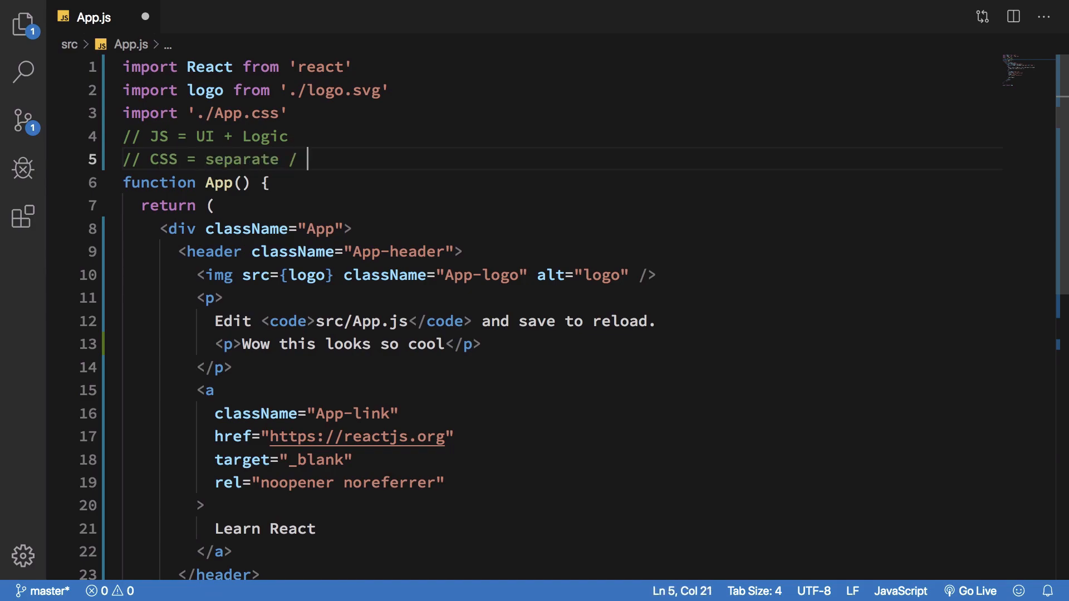
pyautogui.write('JS +')
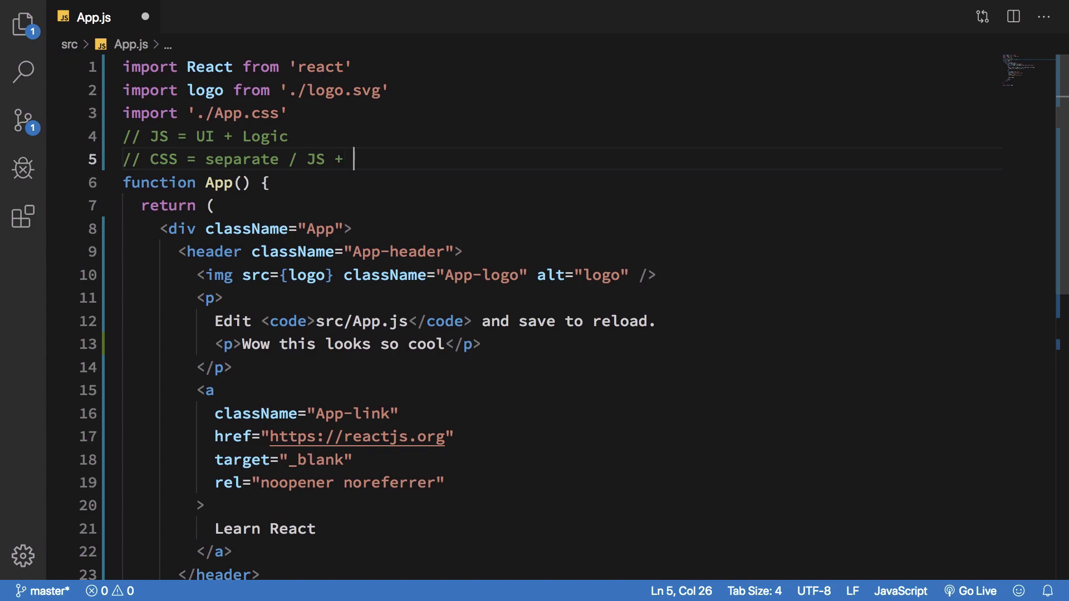
pyautogui.write('CSS')
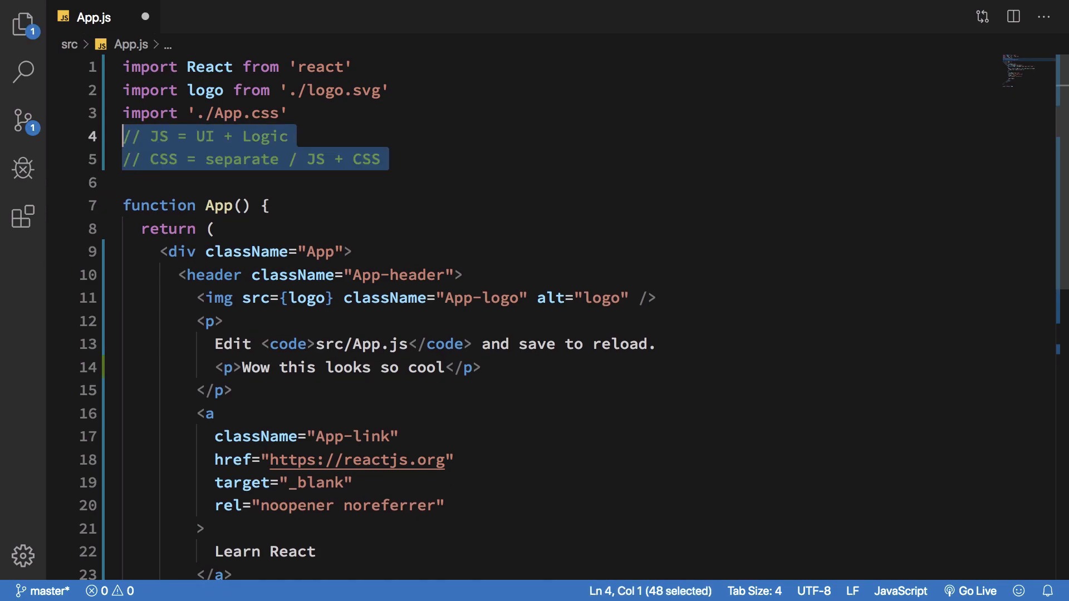
# Step: Delete the two comment lines, then highlight the JSX markup inside the App div to explain it
pyautogui.press('Delete')
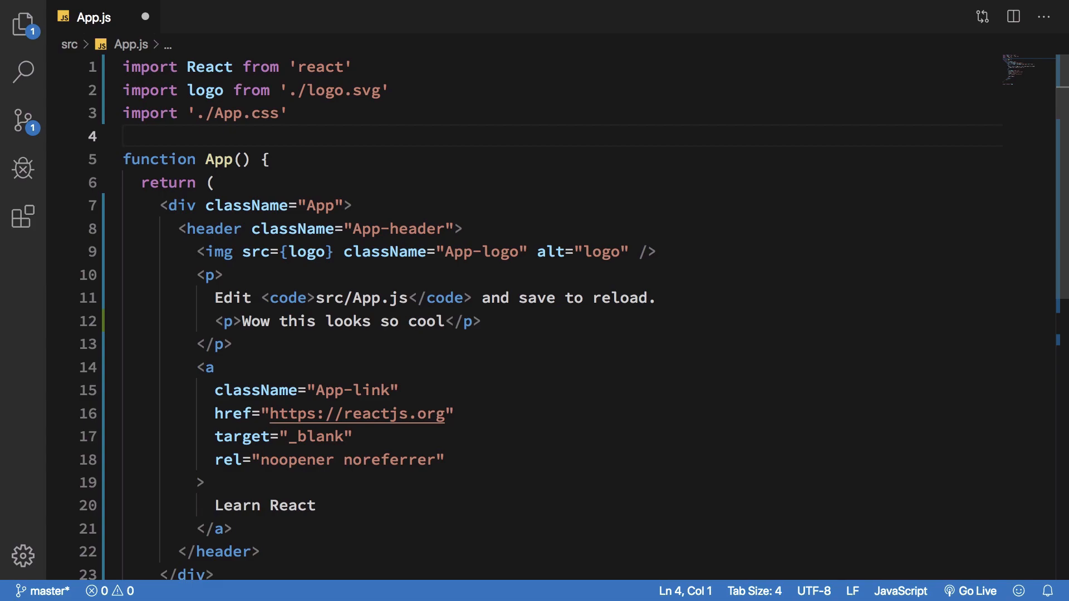
pyautogui.click(134, 135)
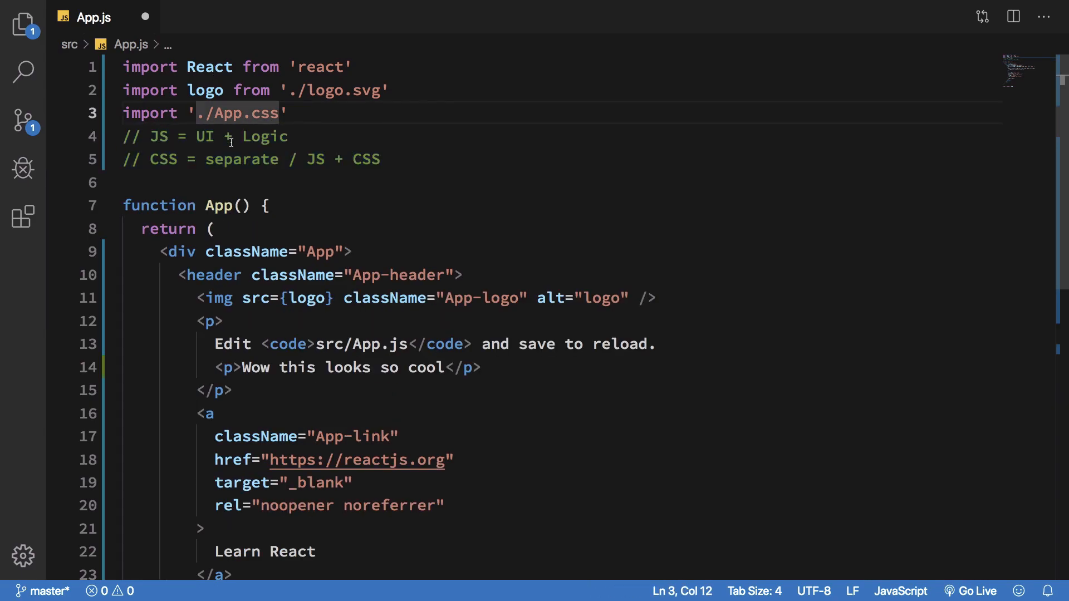
pyautogui.moveTo(159, 251); pyautogui.dragTo(285, 368)
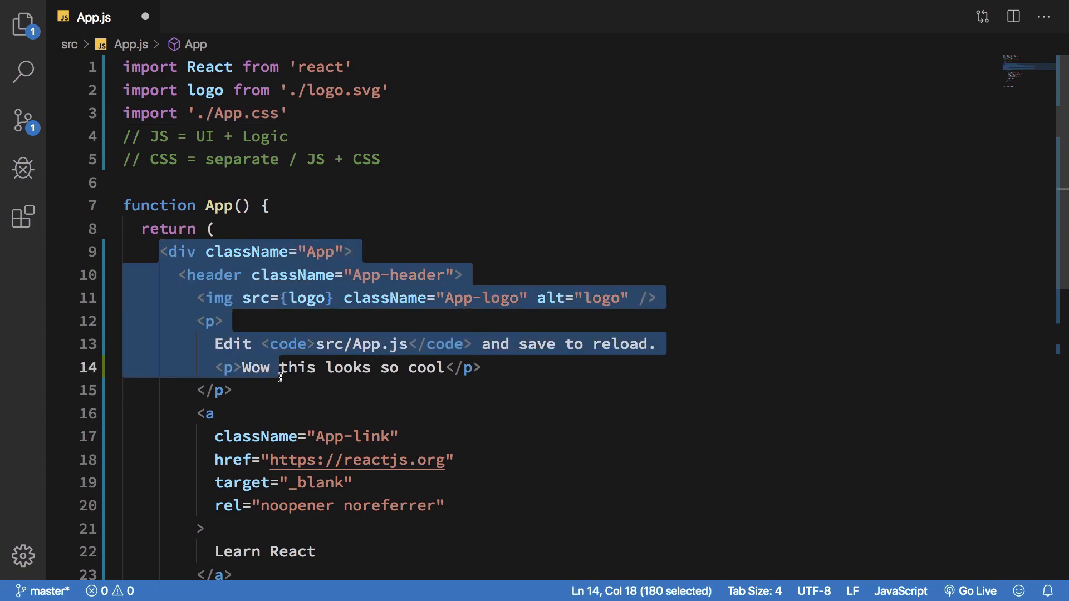
pyautogui.click(280, 376)
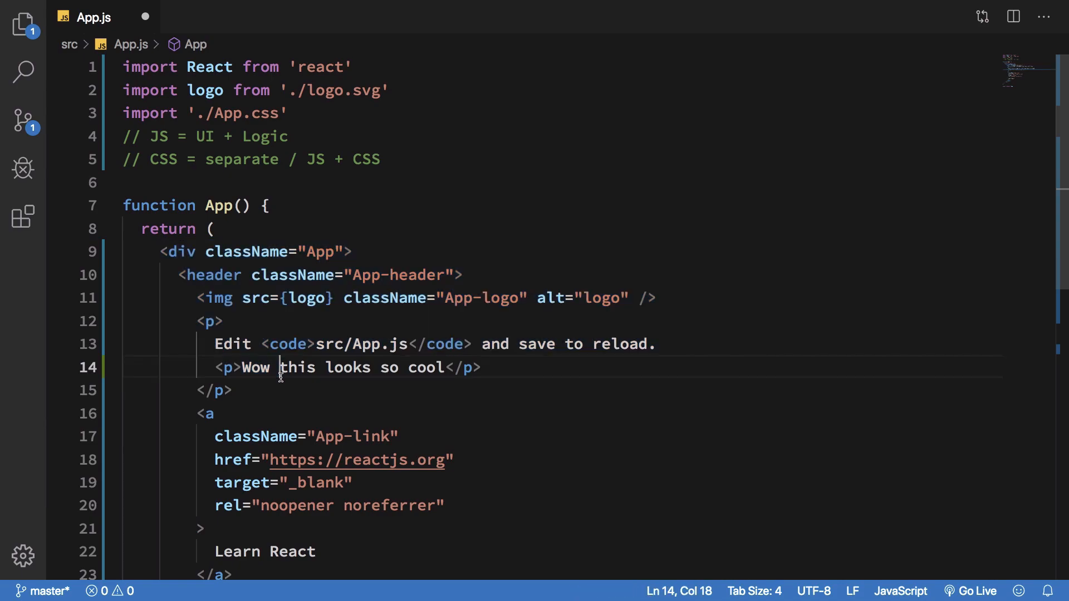
# Step: Select both restored comment lines above App and delete them for good
pyautogui.scroll(-3)
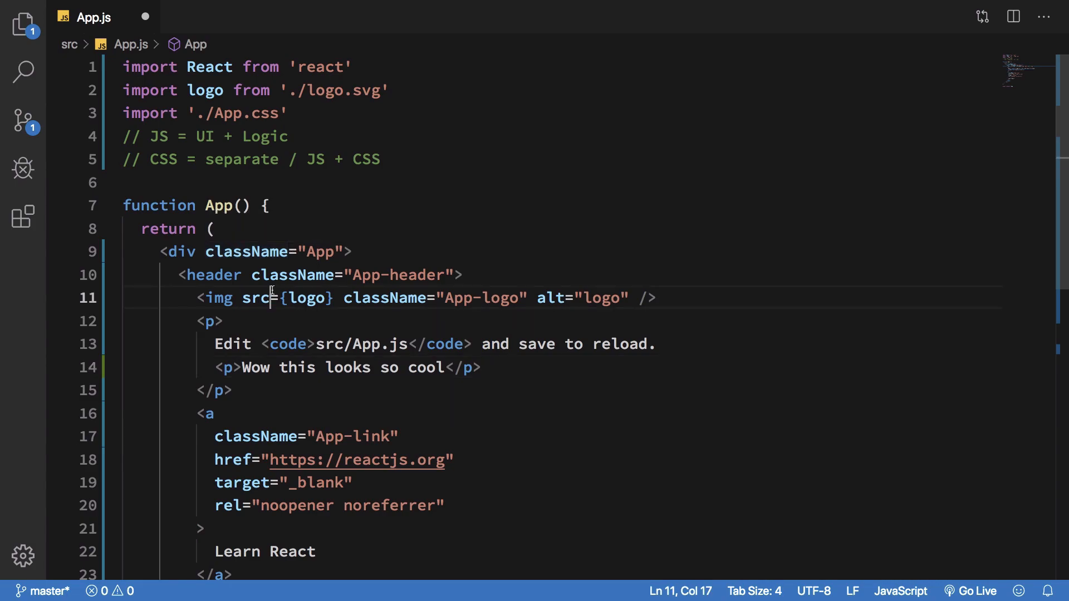
pyautogui.moveTo(123, 136); pyautogui.dragTo(122, 181)
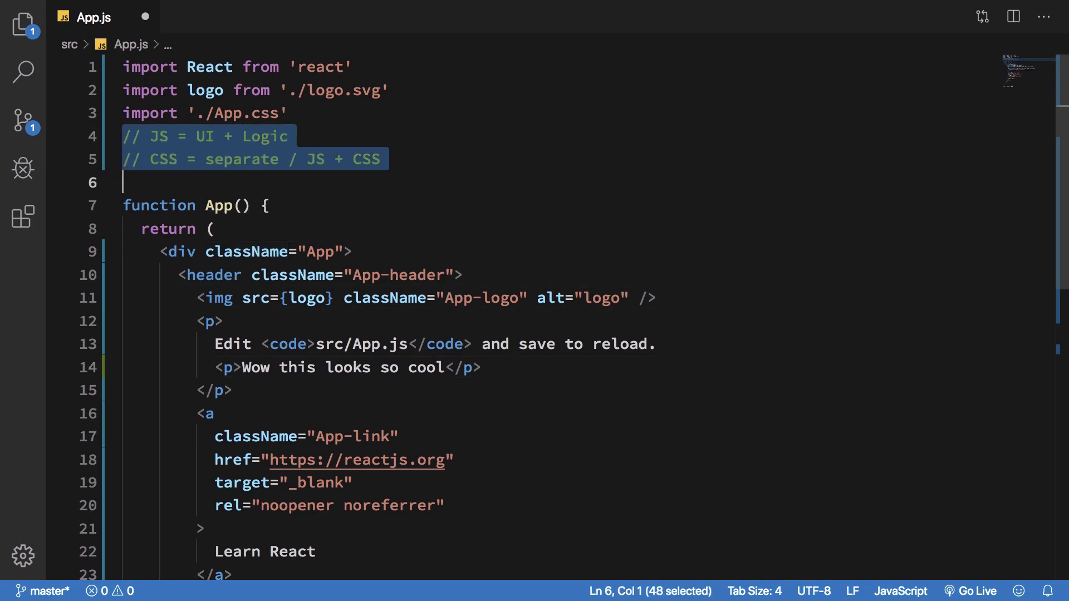
pyautogui.press('Delete')
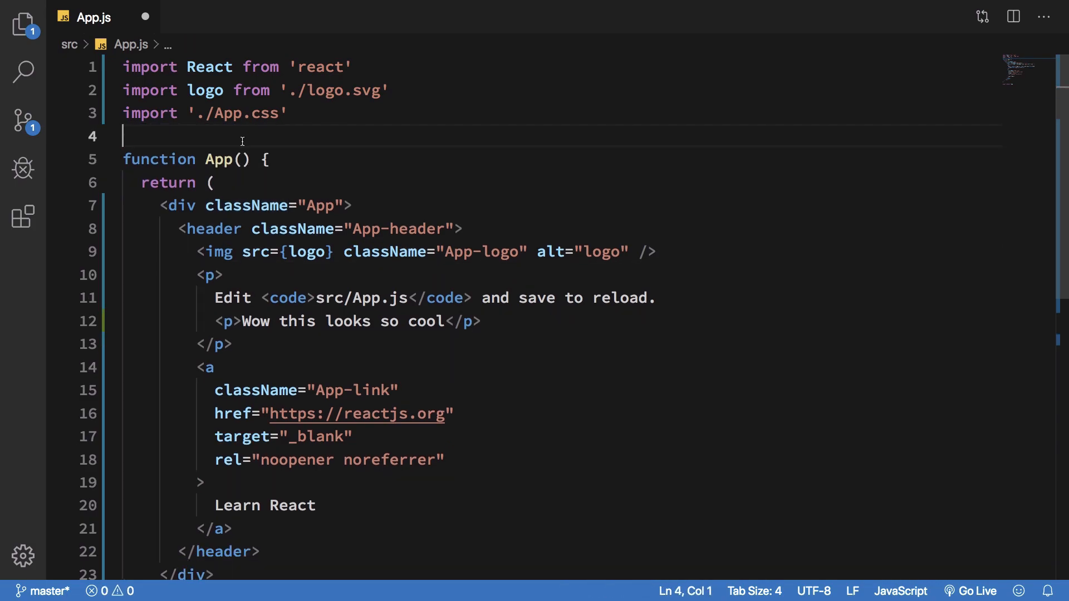
pyautogui.moveTo(278, 194)
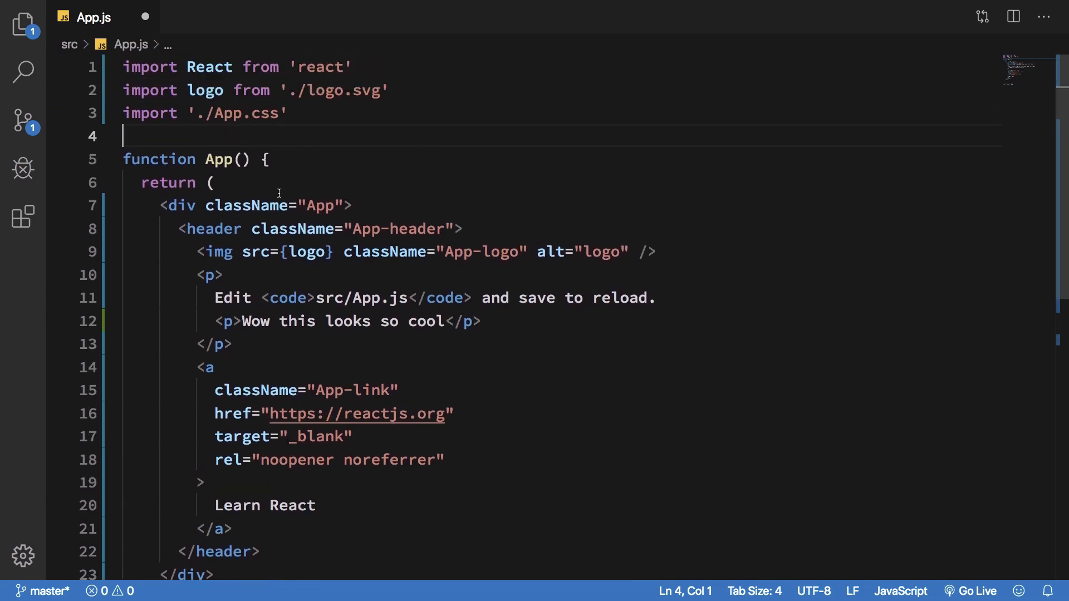
pyautogui.doubleClick(247, 205)
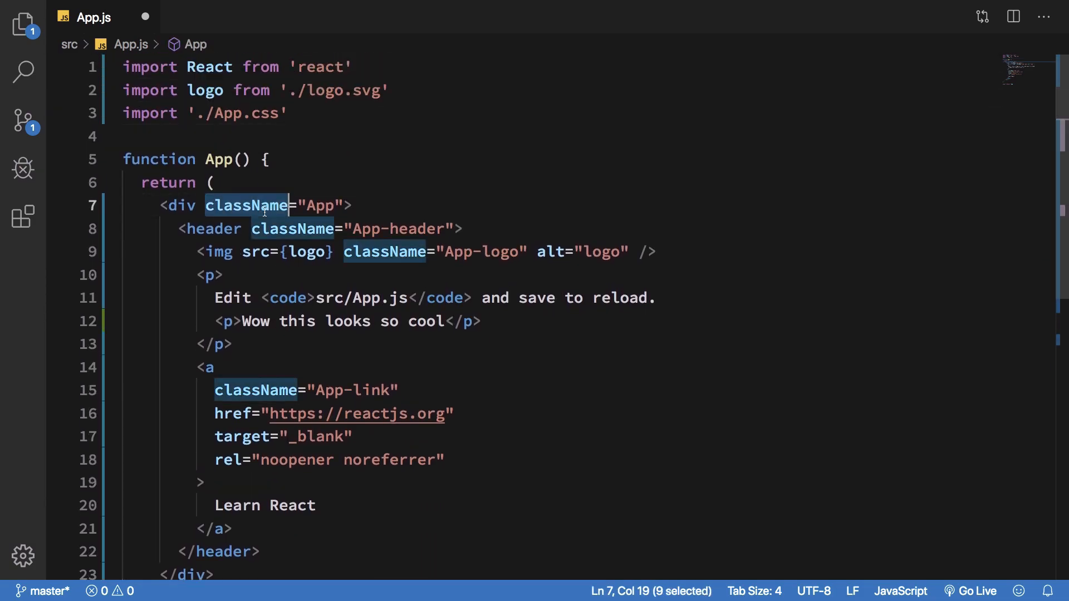
pyautogui.click(242, 205)
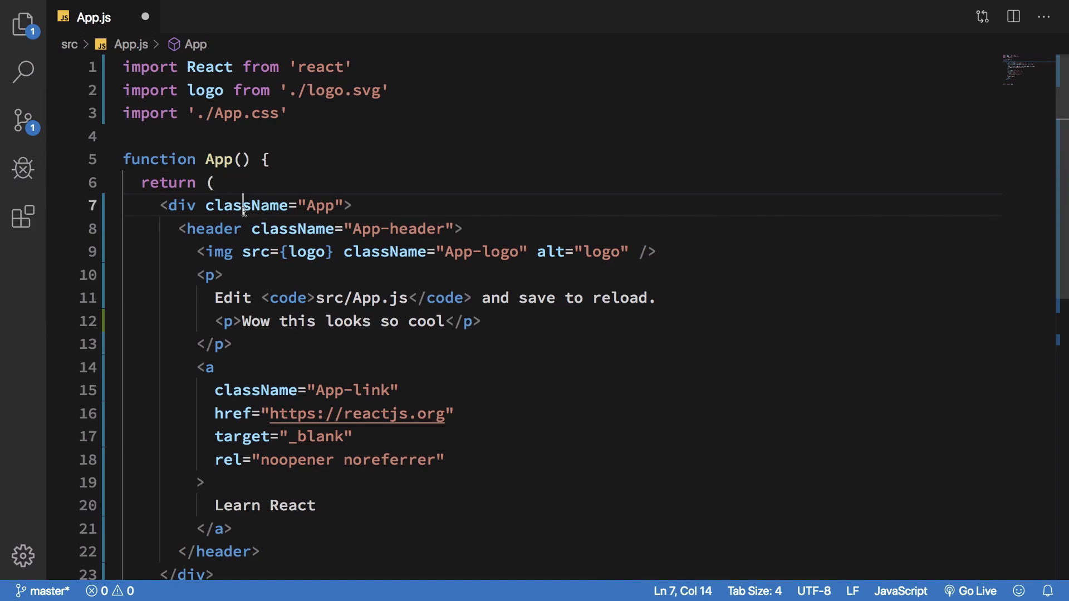
pyautogui.write('-')
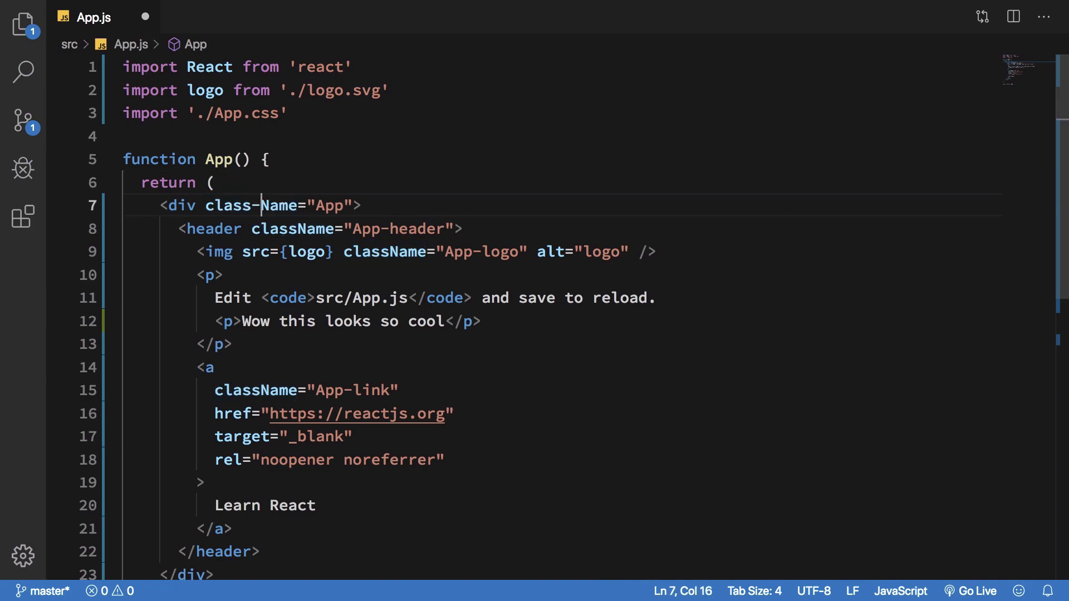
pyautogui.press('Backspace')
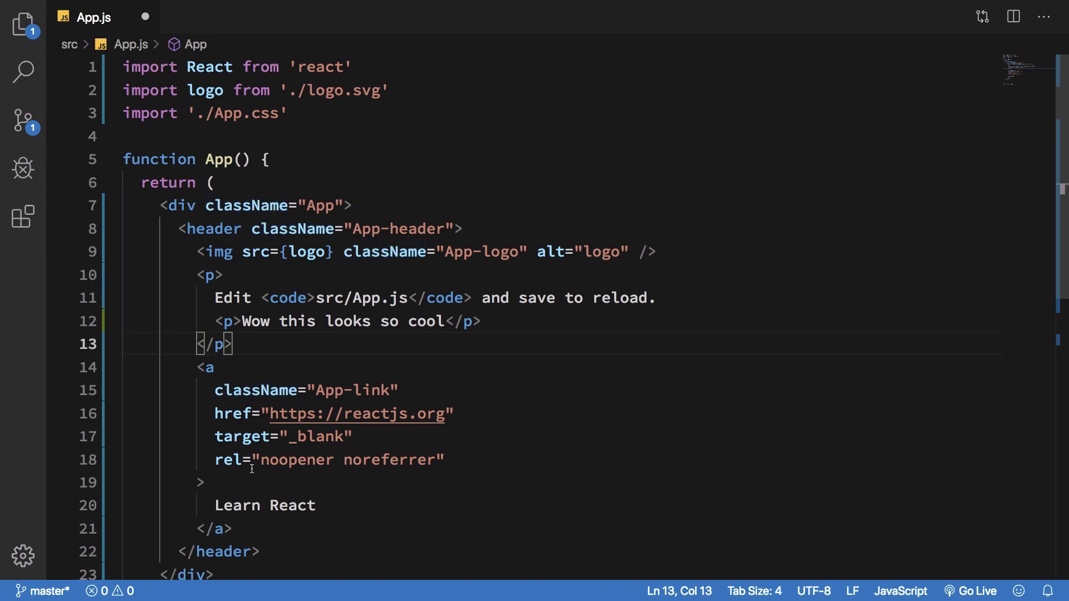
pyautogui.moveTo(374, 286)
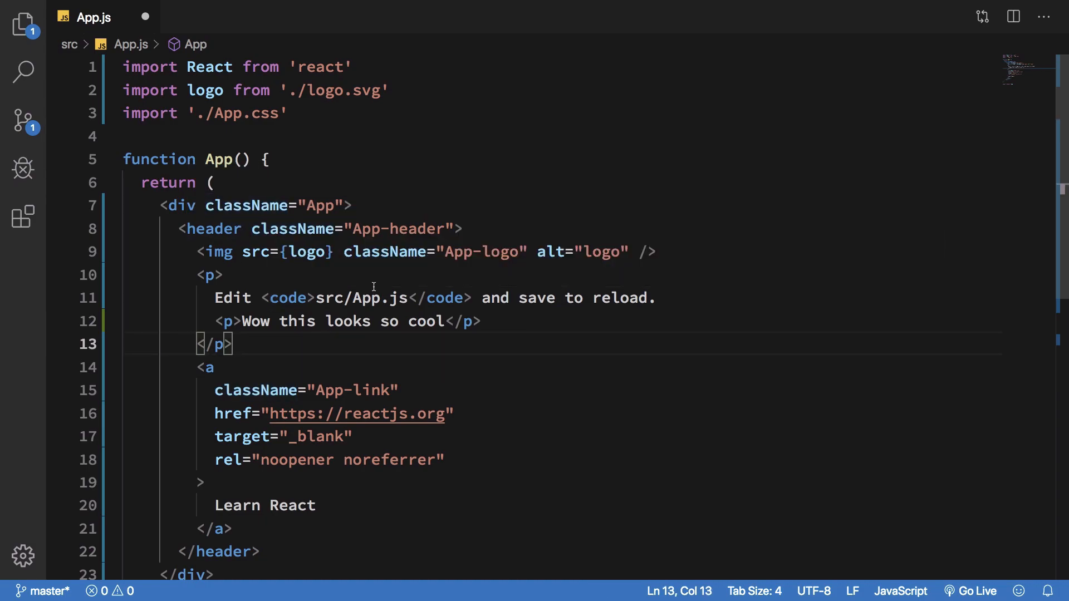
# Step: Point at the 'Wow this looks so cool' paragraph and its opening tag while explaining
pyautogui.click(207, 275)
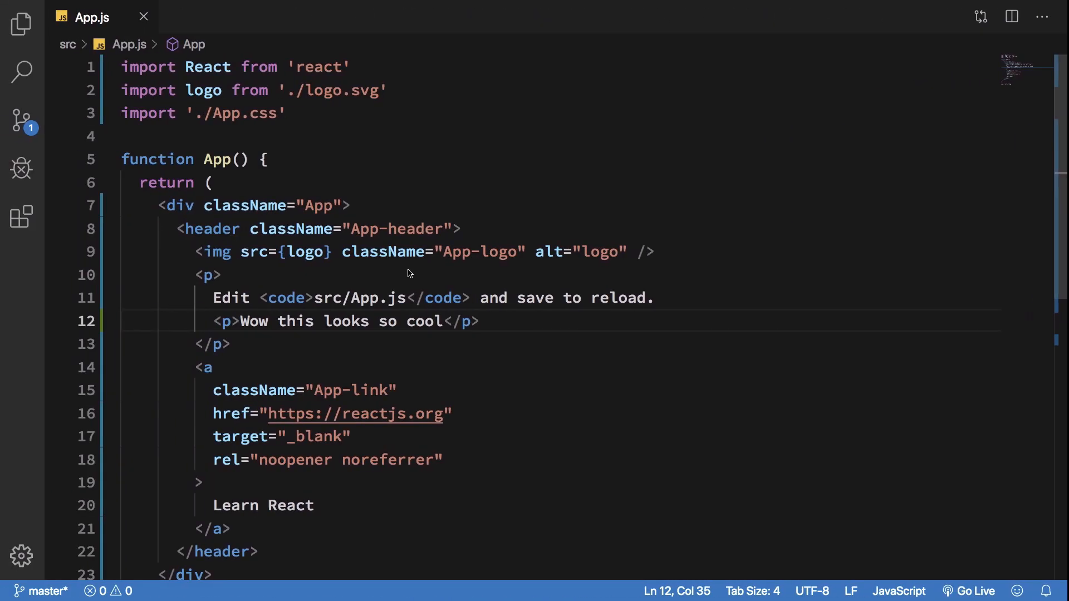
pyautogui.click(207, 275)
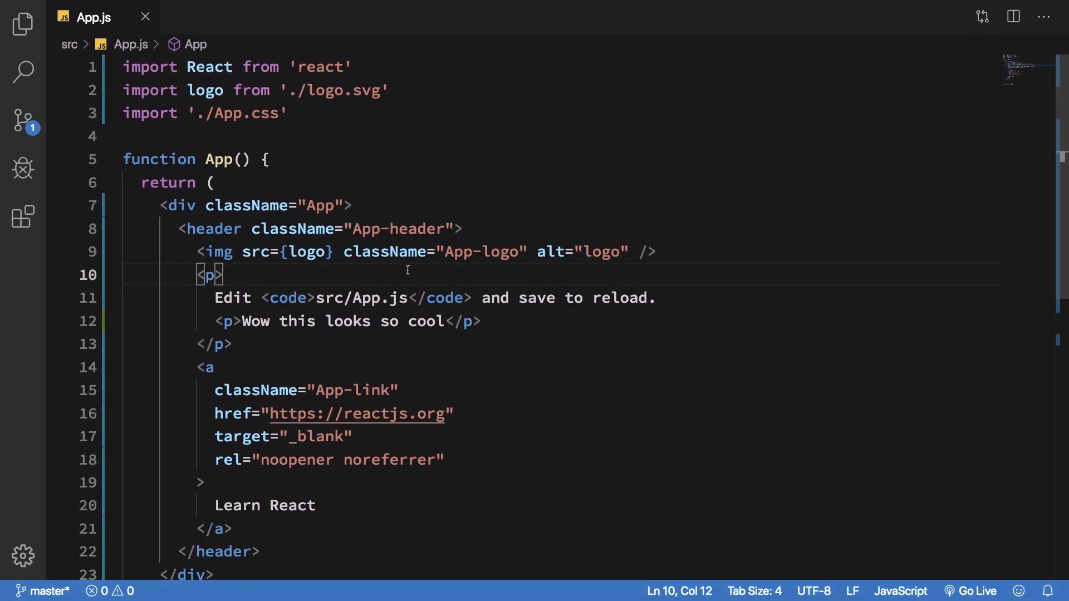